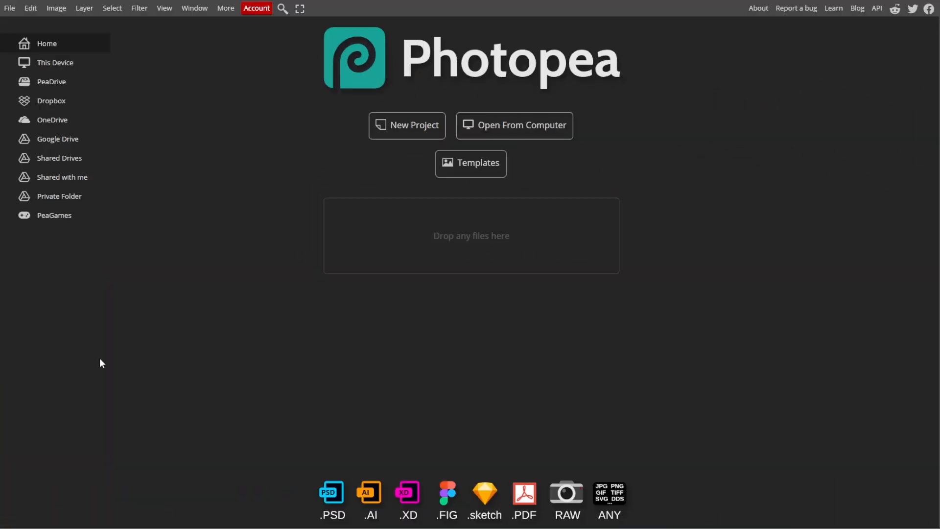
# Step: Open the peacock photo from the computer via File > Open
pyautogui.click(9, 8)
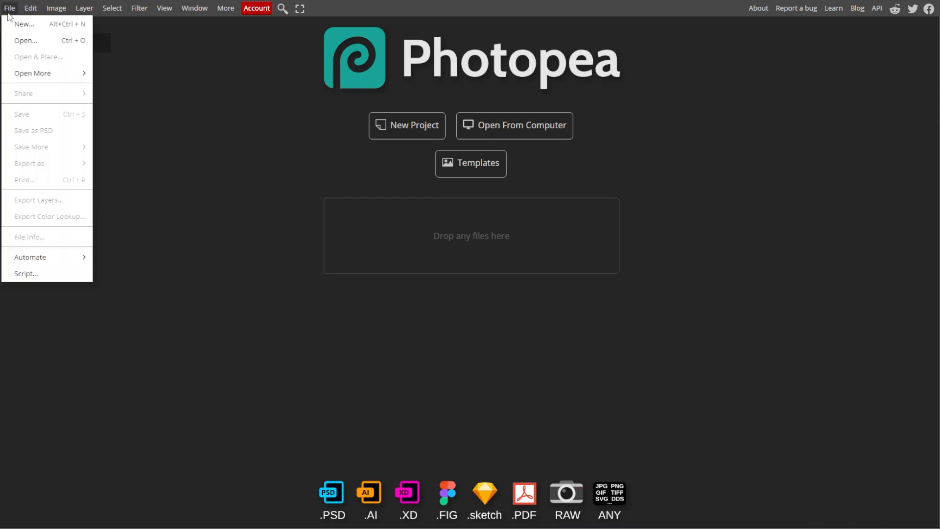
pyautogui.click(33, 73)
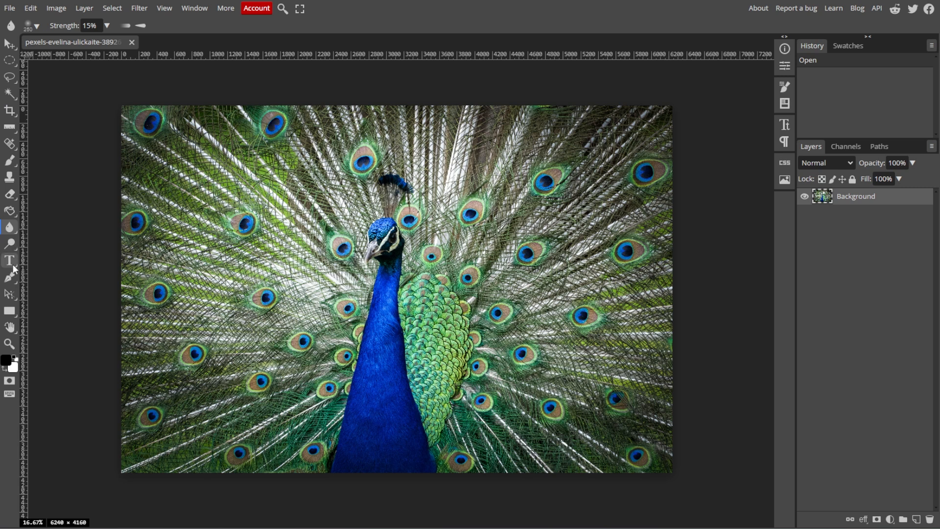
# Step: Add a 'peacock' text layer over the neck and bring up its character settings
pyautogui.click(10, 260)
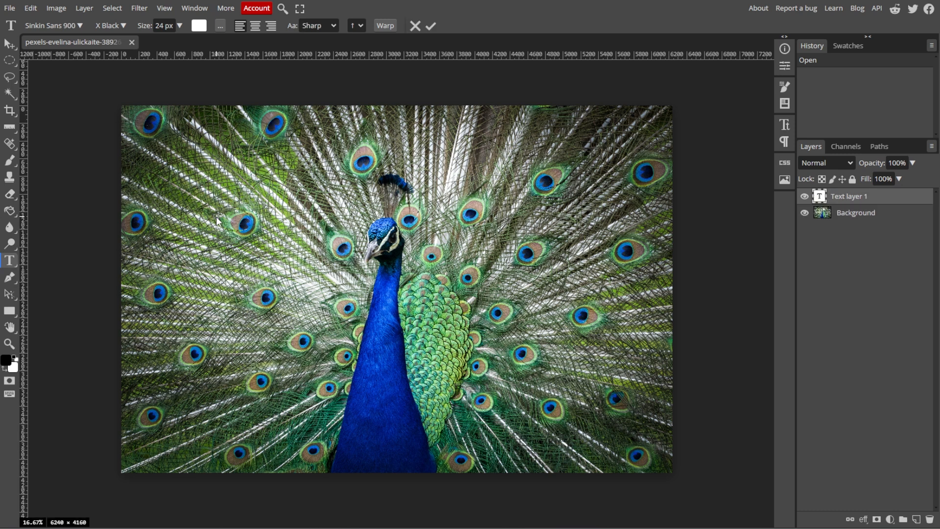
pyautogui.write('peacock')
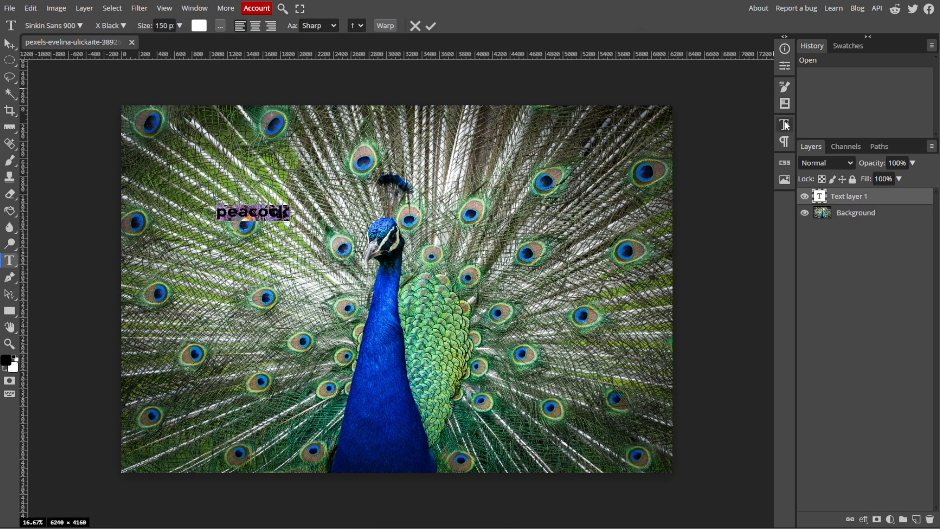
pyautogui.click(784, 125)
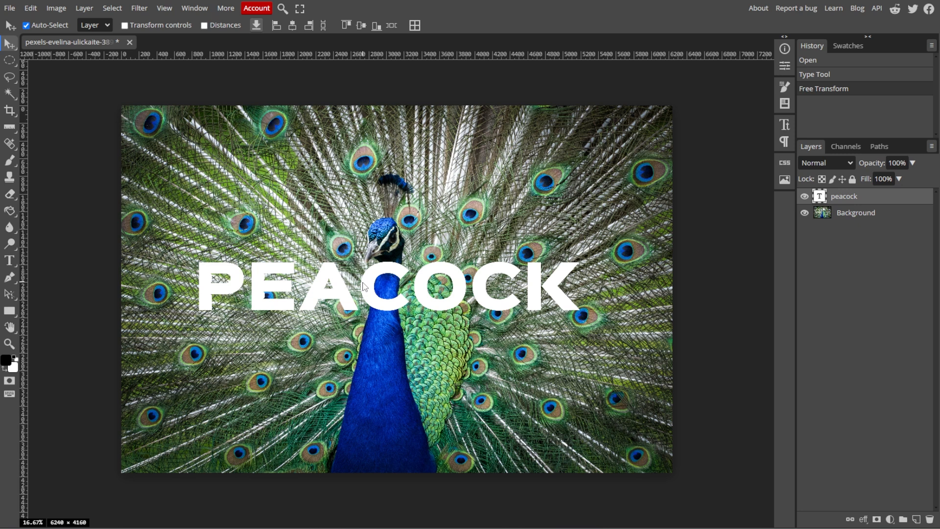
pyautogui.moveTo(421, 282)
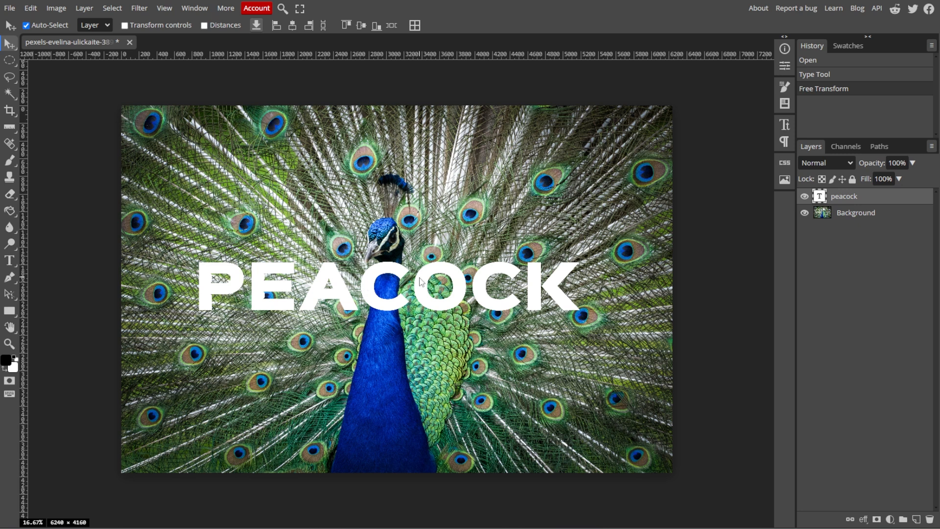
pyautogui.moveTo(888, 198)
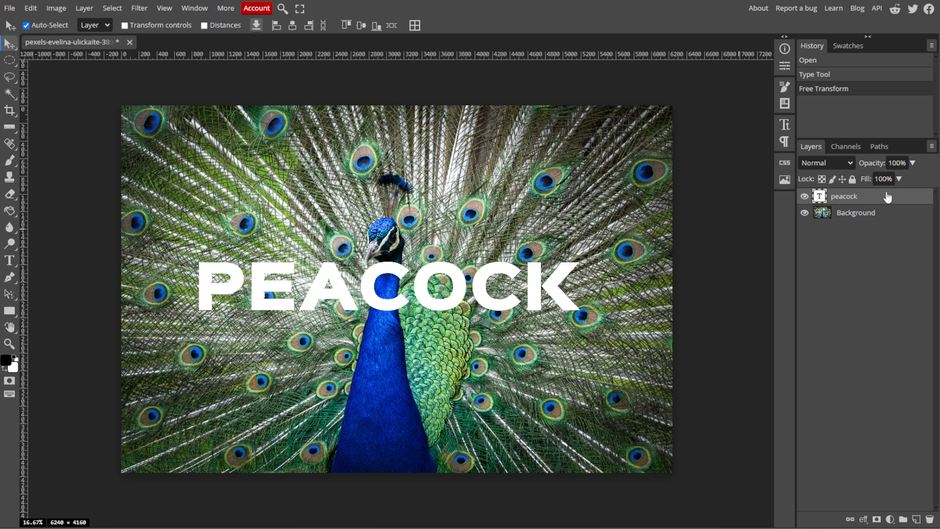
pyautogui.moveTo(867, 198)
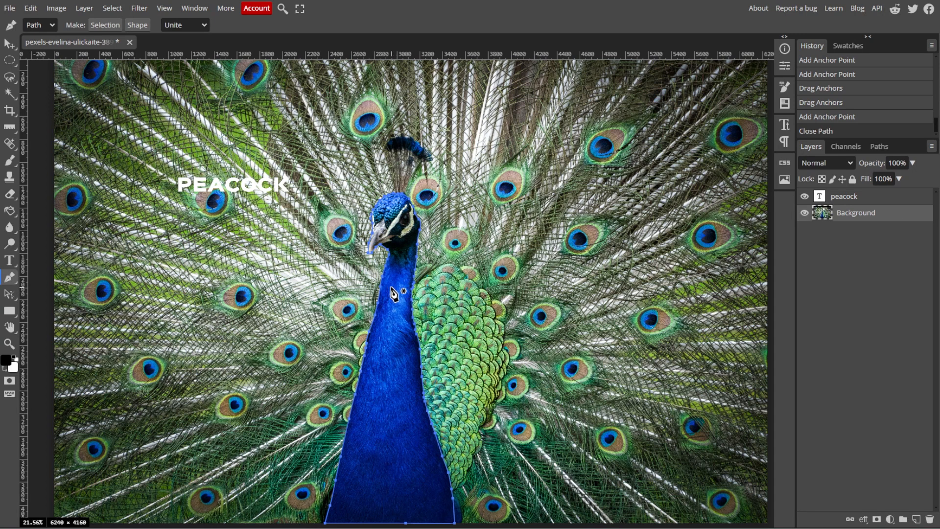
# Step: Convert the closed pen path around the neck into a selection
pyautogui.click(105, 24)
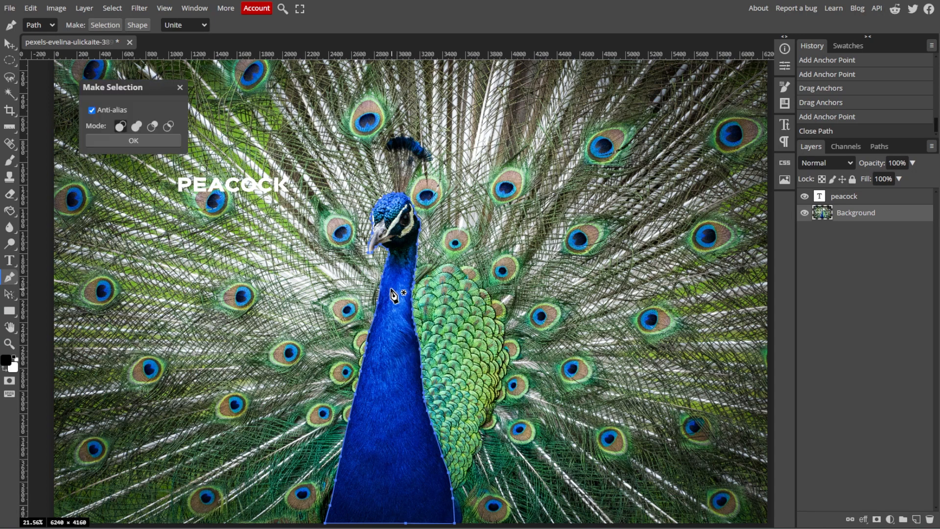
pyautogui.click(134, 142)
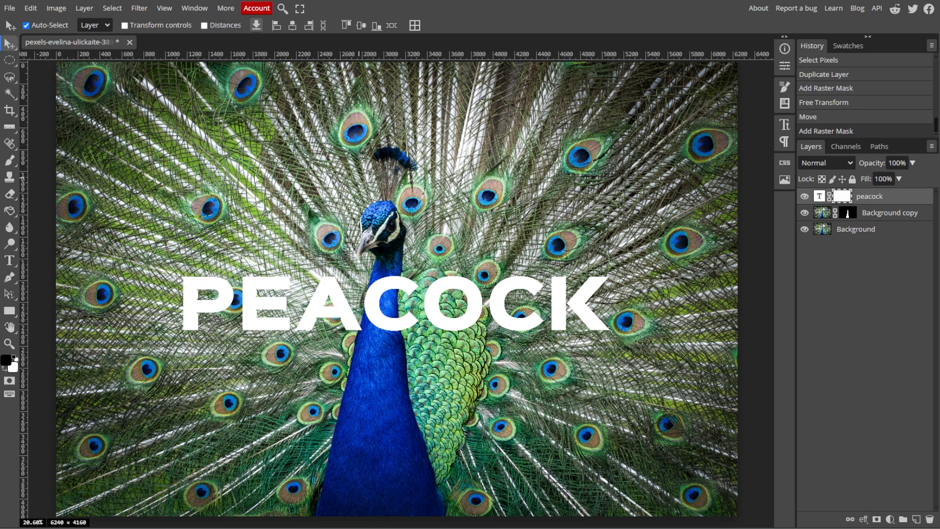
# Step: Switch to the Brush tool with black as the painting colour
pyautogui.click(10, 160)
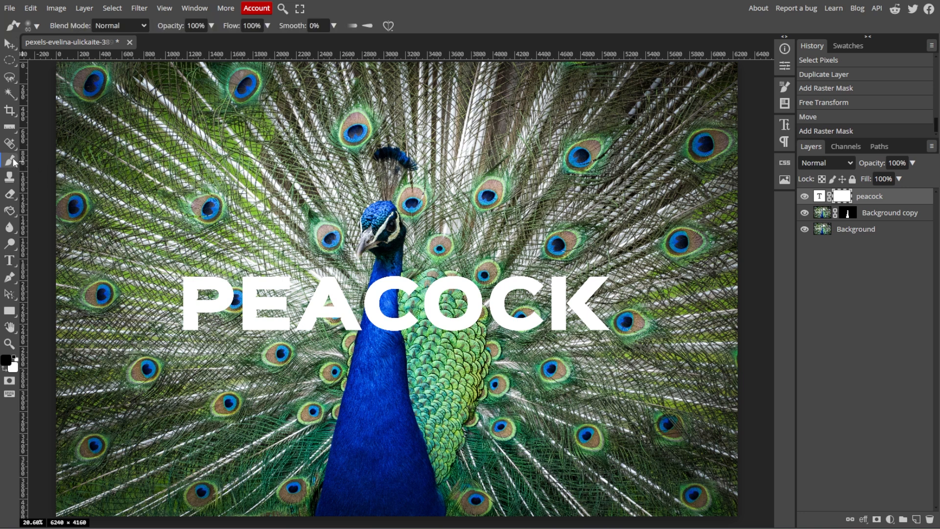
pyautogui.moveTo(10, 363)
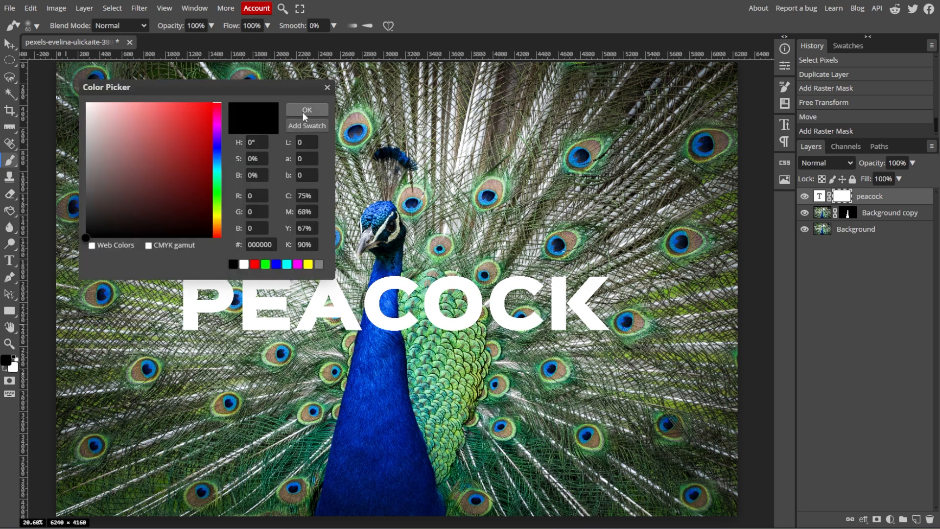
pyautogui.click(306, 111)
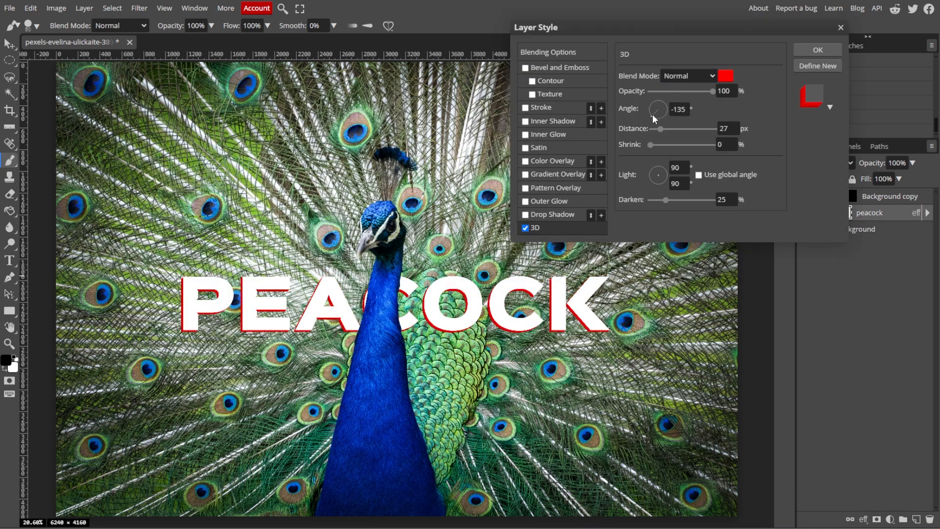
# Step: Pick a darker grey extrusion colour and blend mode for the 3D sides, then confirm
pyautogui.click(725, 76)
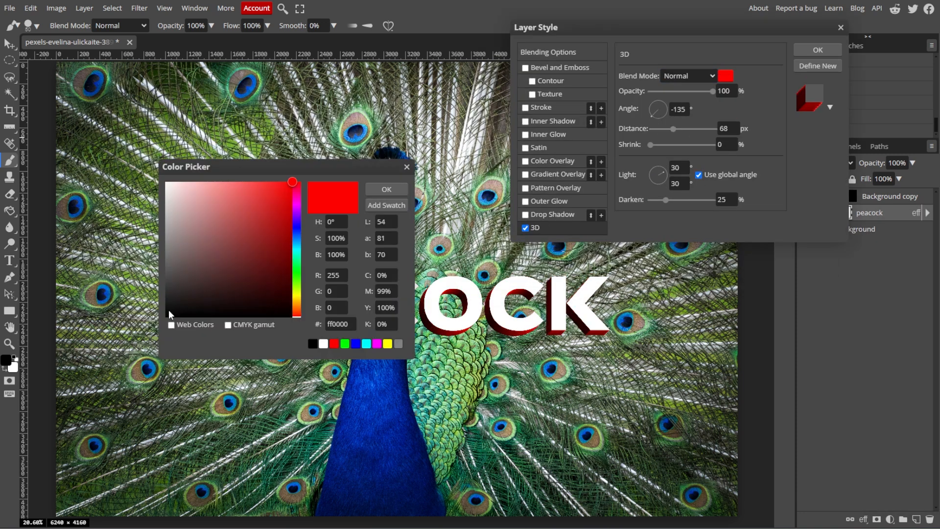
pyautogui.click(386, 189)
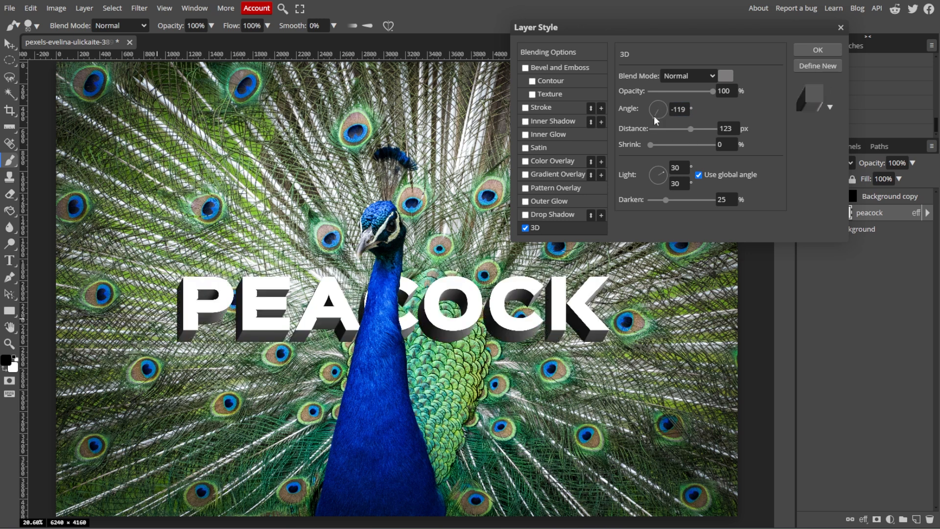
pyautogui.click(689, 75)
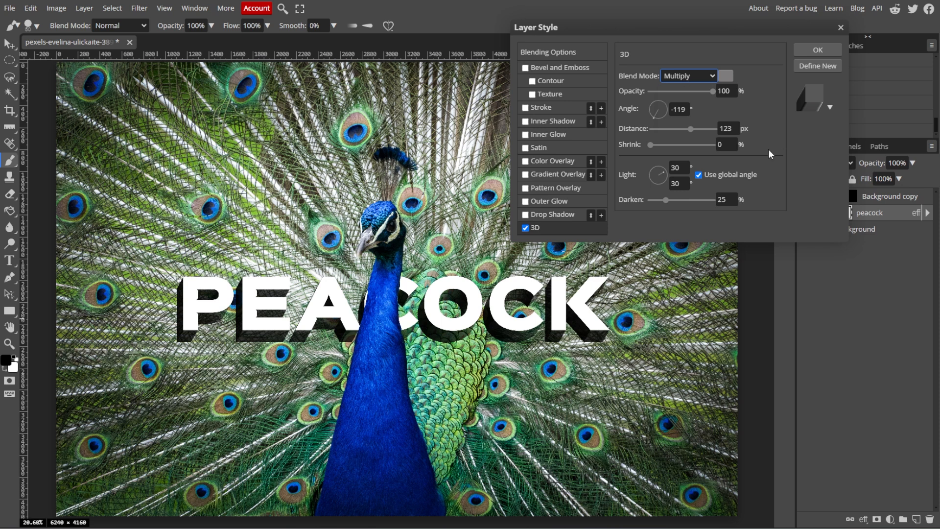
pyautogui.click(687, 75)
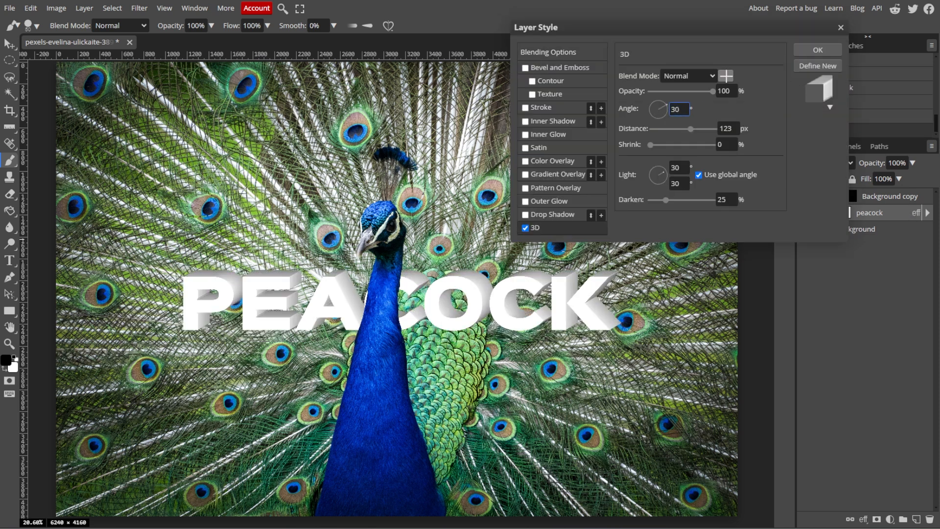
pyautogui.click(725, 77)
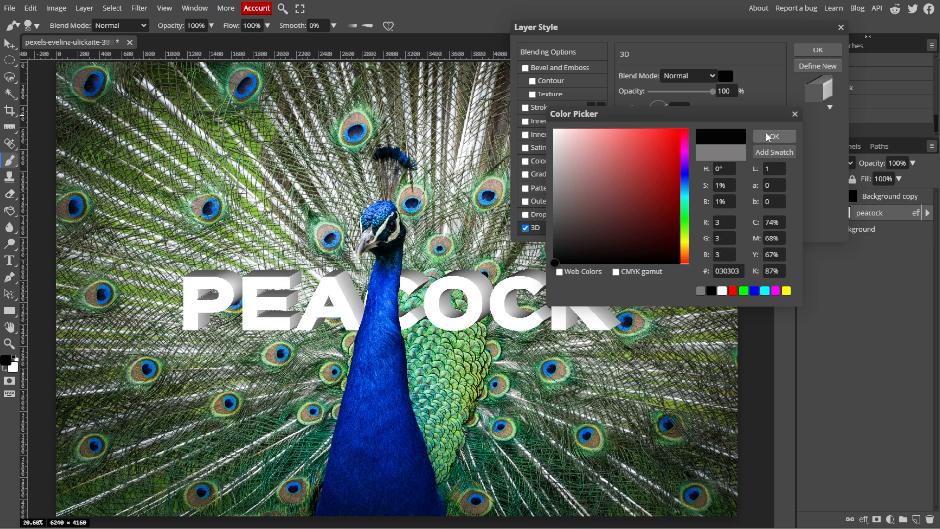
pyautogui.click(10, 8)
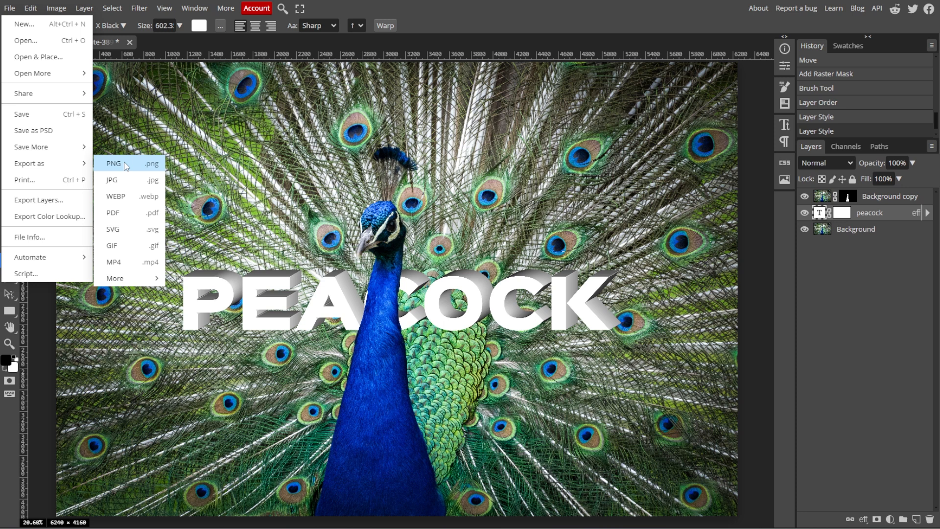
# Step: Export the finished image as PNG, bringing up the Save for web dialog
pyautogui.click(114, 164)
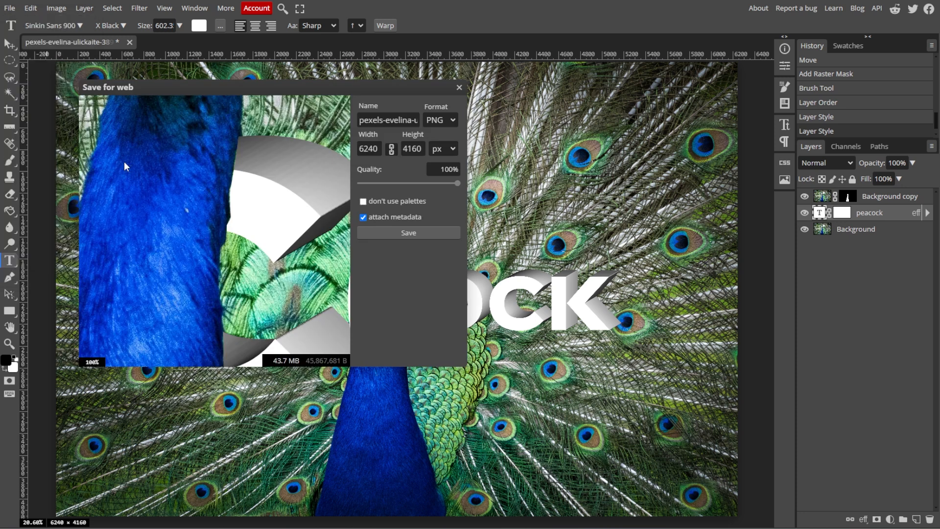